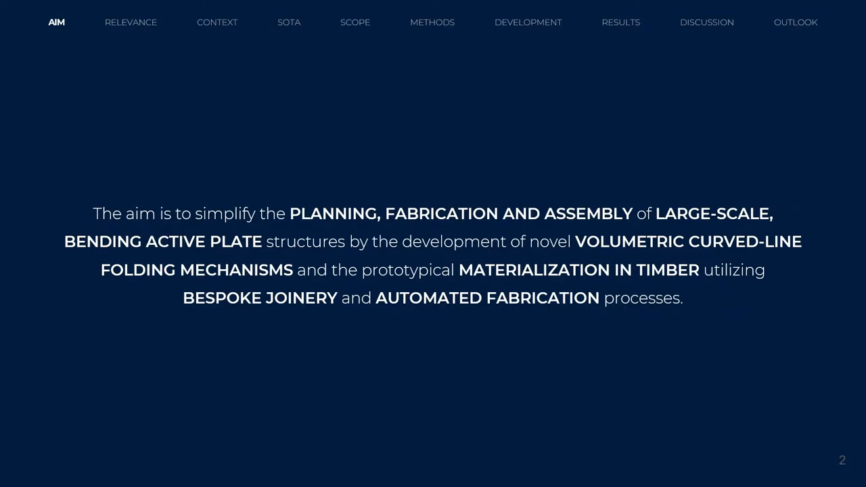
left_click(130, 22)
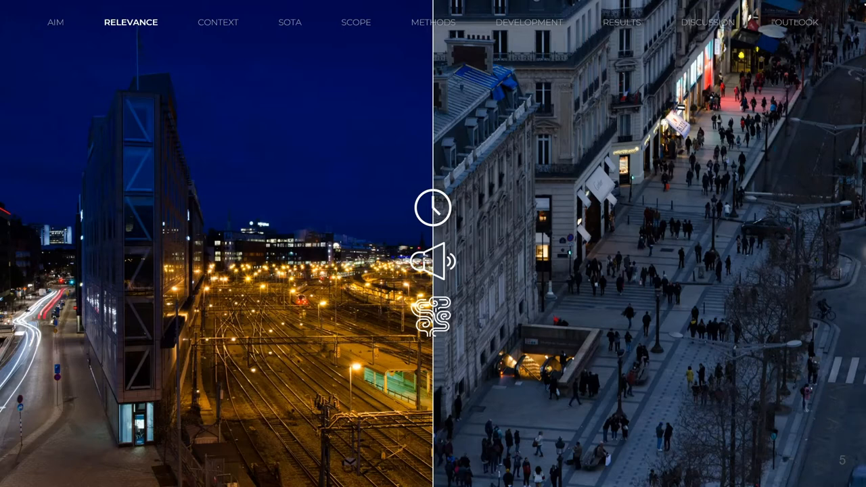
left_click(217, 22)
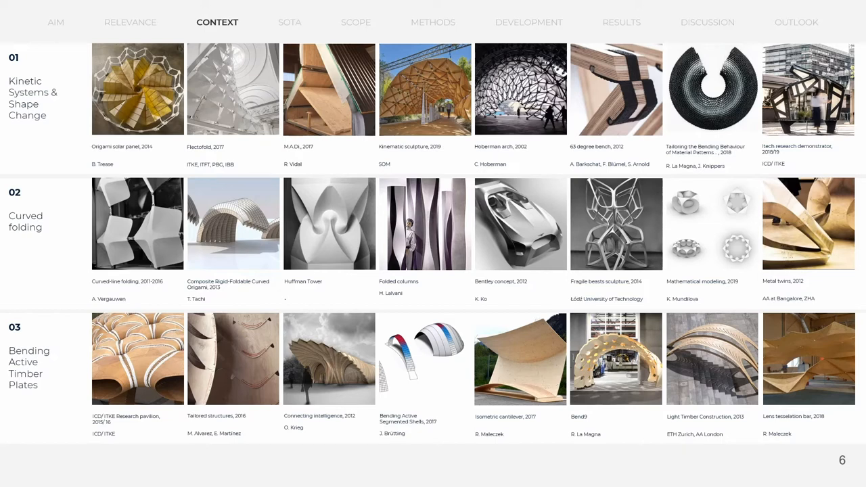
left_click(290, 22)
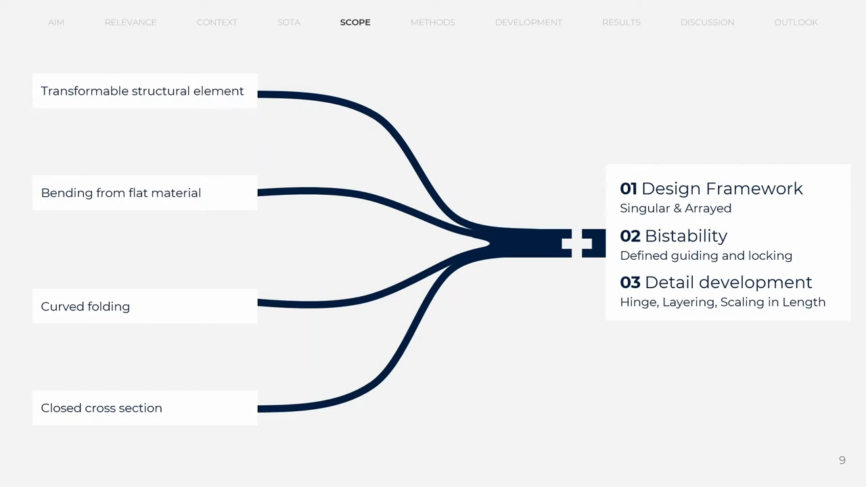
left_click(433, 22)
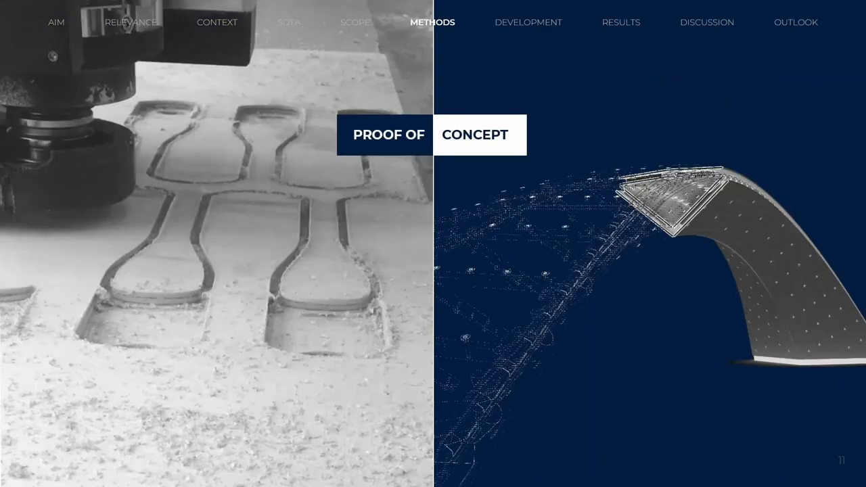
left_click(531, 22)
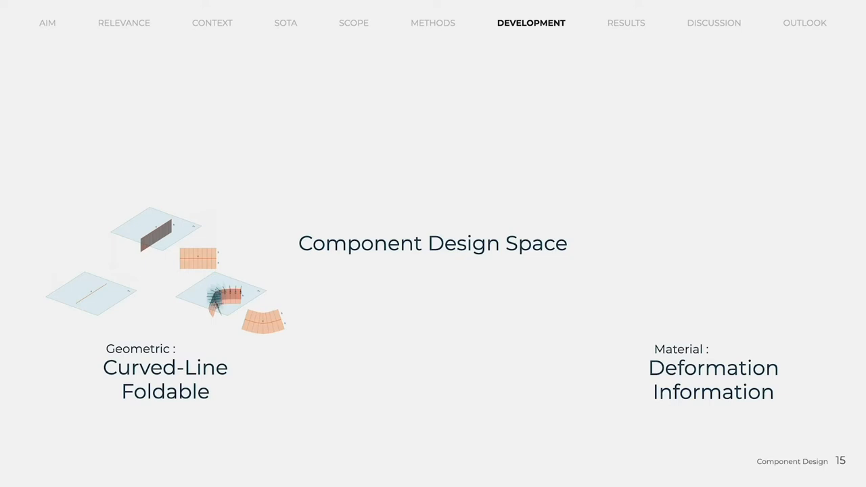
key("right")
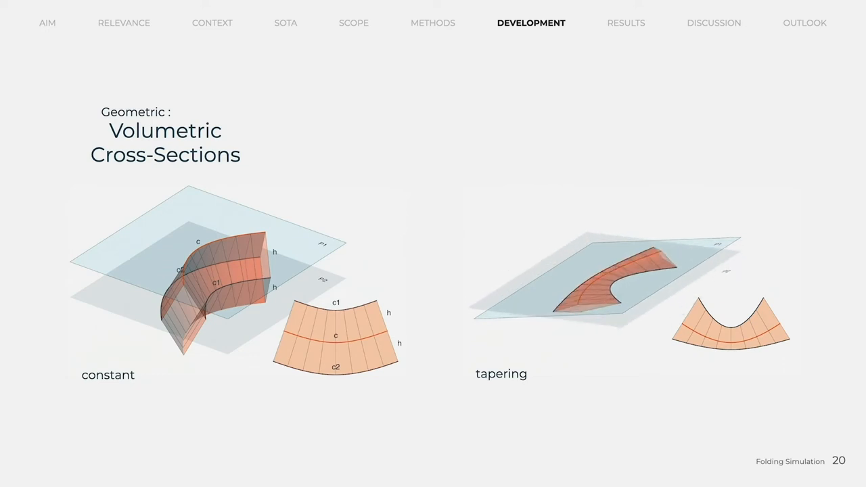
key("right")
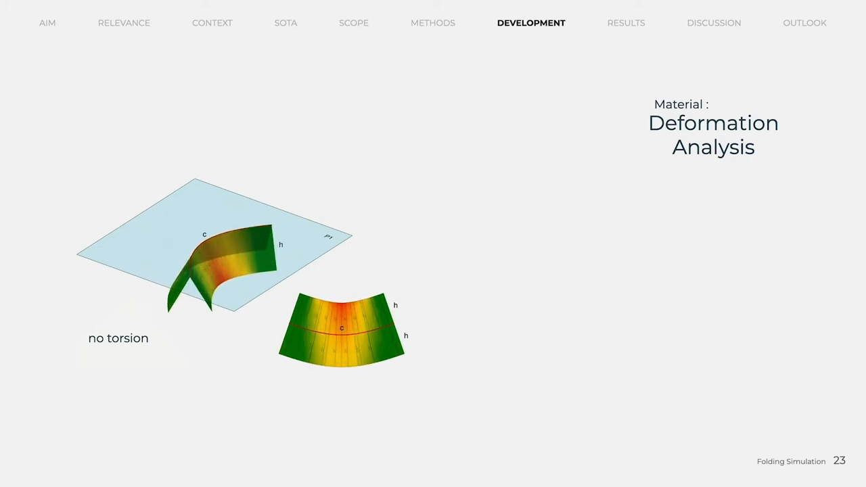
key("right")
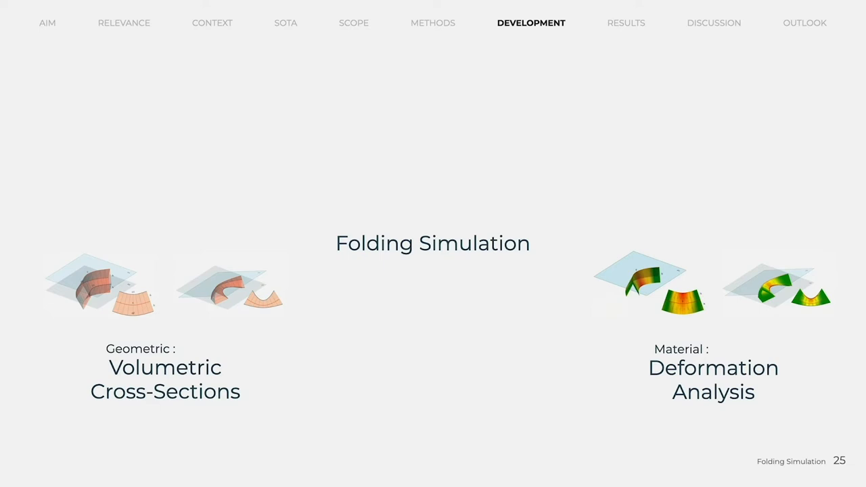
key("right")
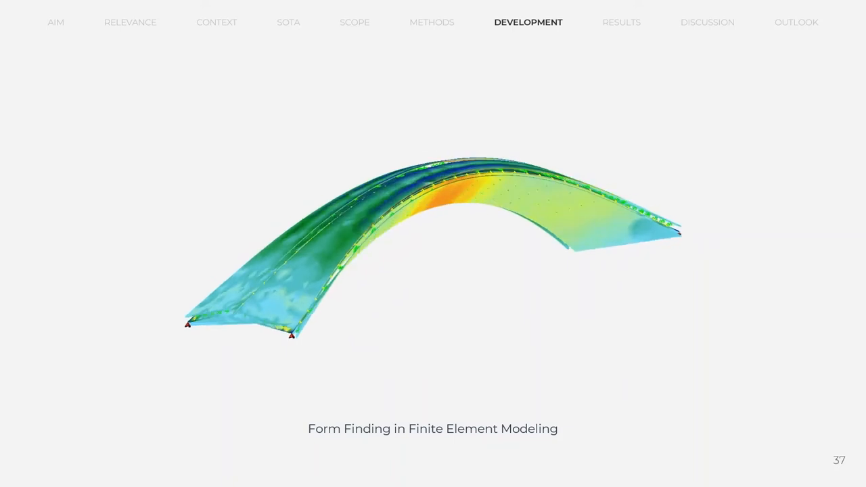
key("right")
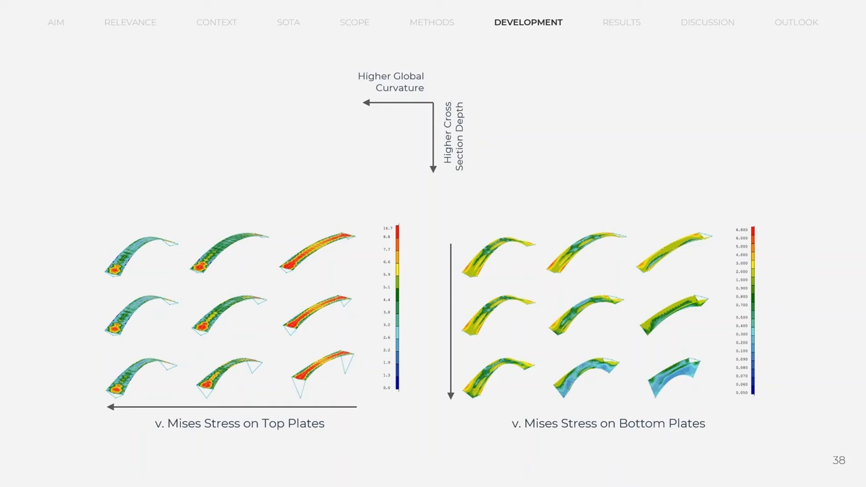
key("Right")
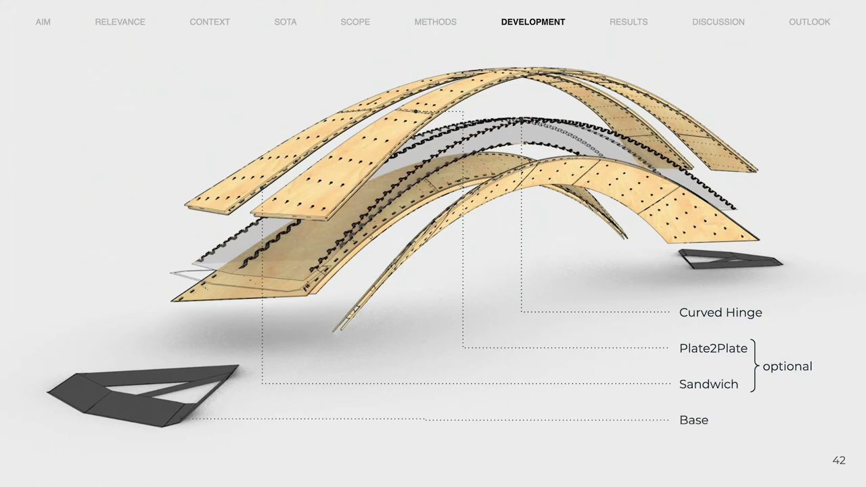
key("Right")
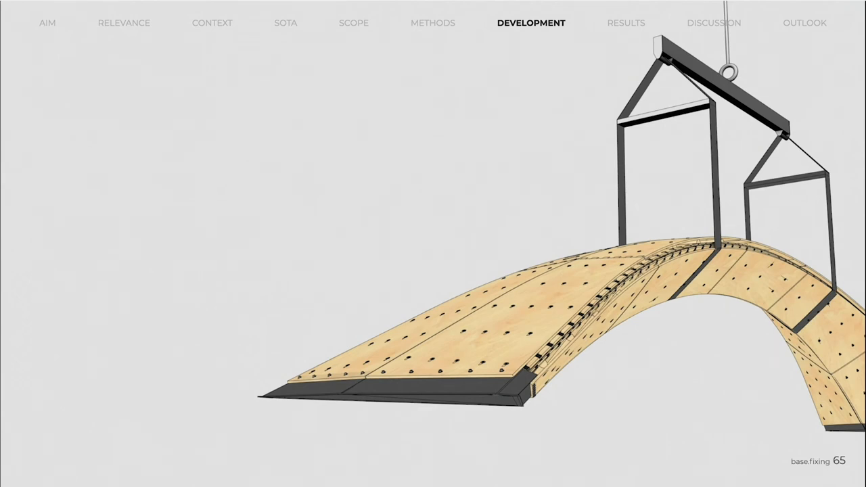
key("Right")
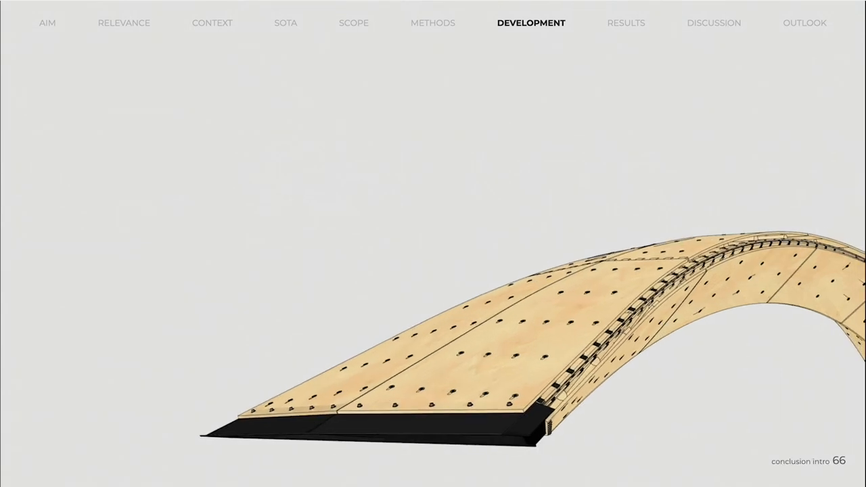
left_click(714, 21)
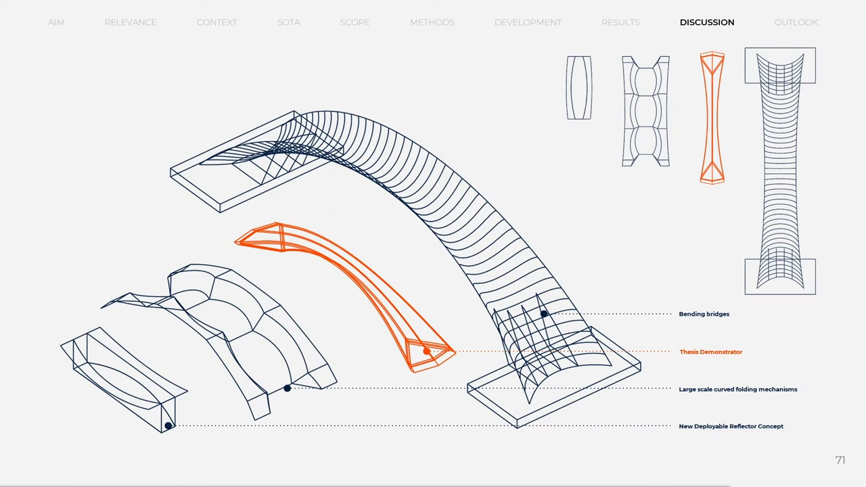
left_click(796, 22)
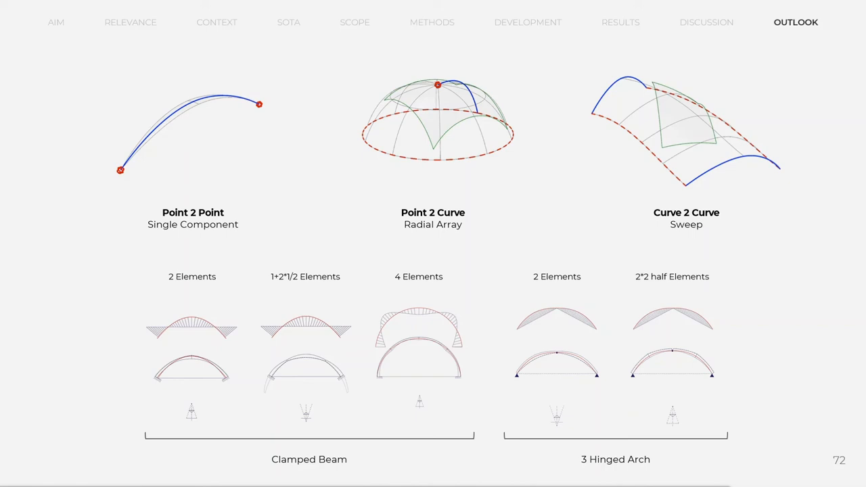
key("Right")
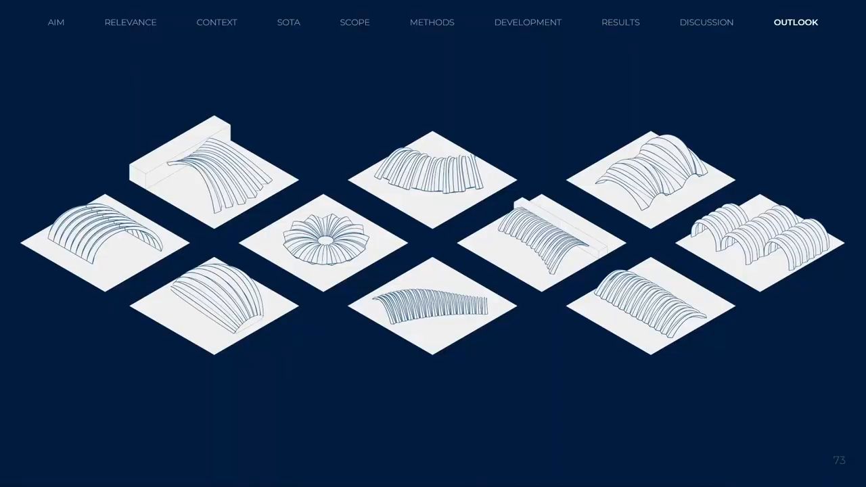